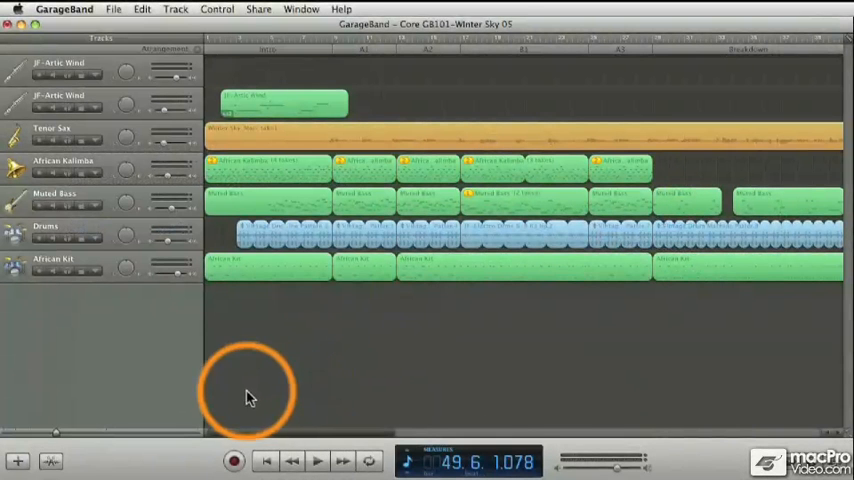
mouse_move(258, 412)
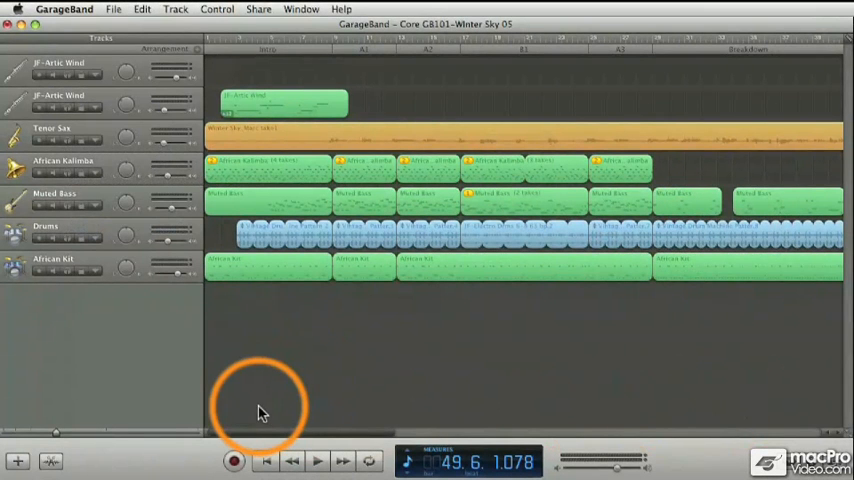
mouse_move(250, 390)
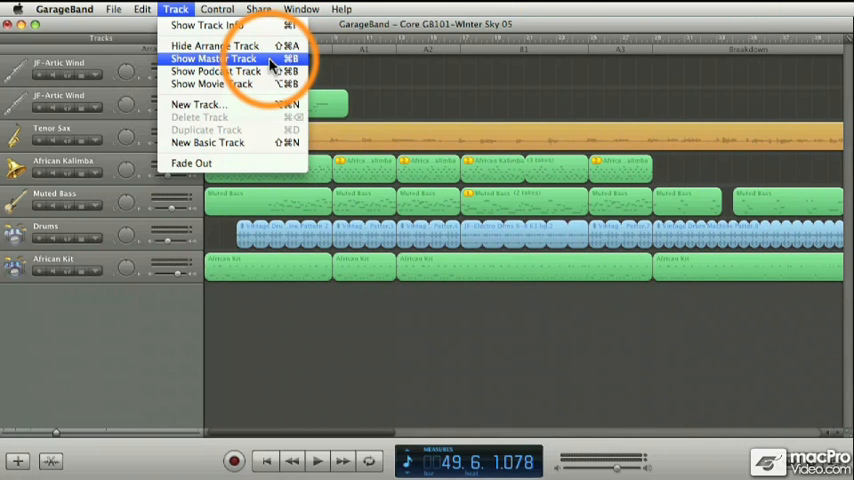
Step: Show the Master Track beneath the instrument tracks of the Winter Sky project
click(214, 58)
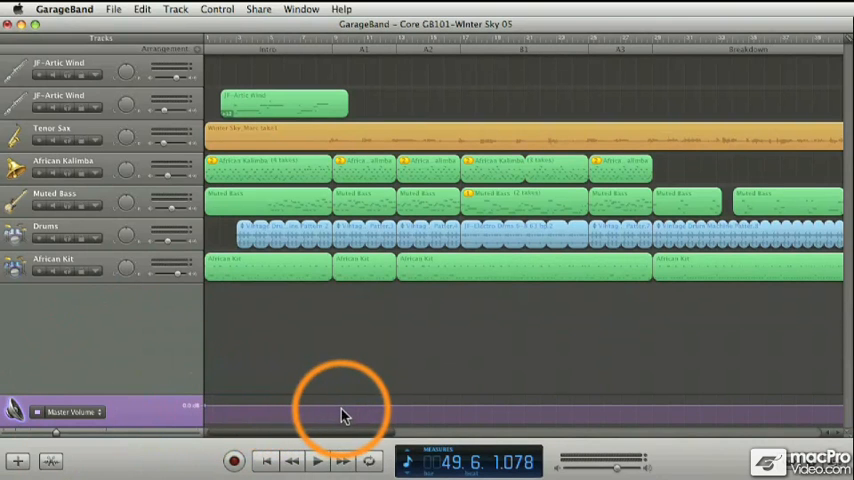
mouse_move(253, 413)
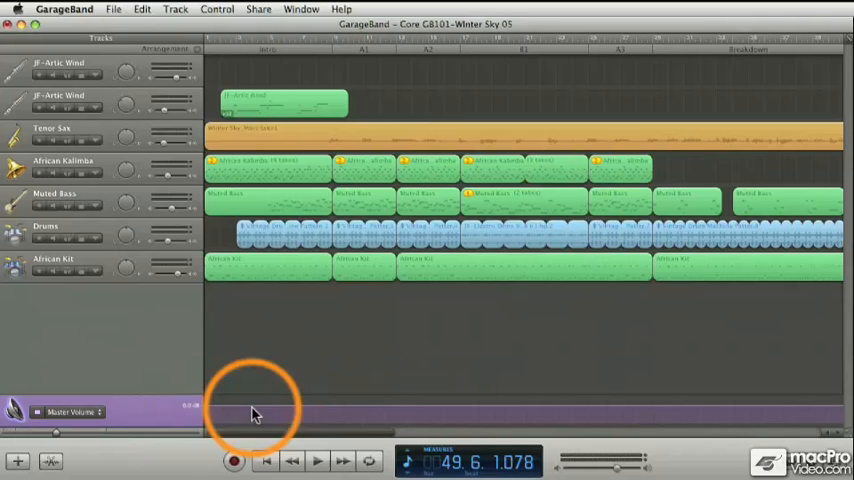
mouse_move(278, 415)
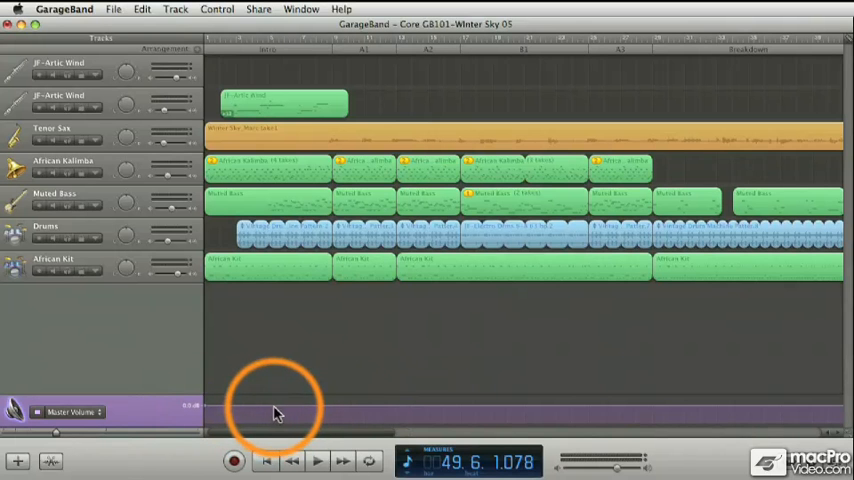
mouse_move(285, 413)
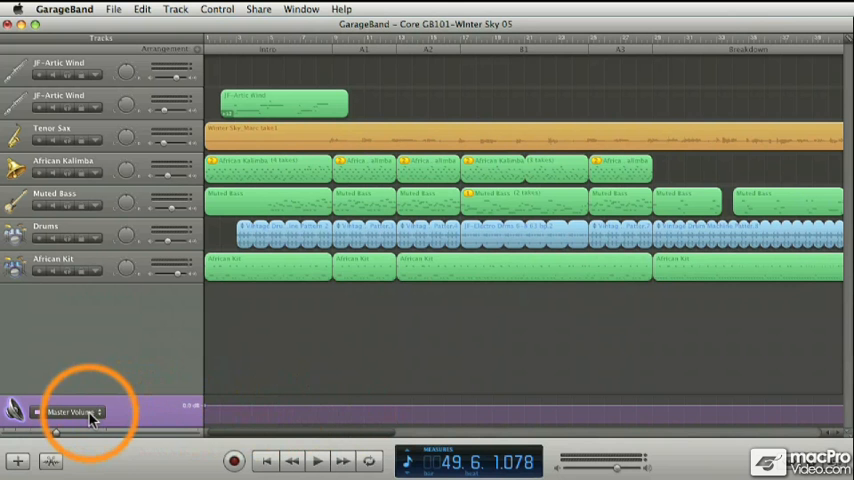
Step: Bring up the Master Track's Add Automation list with the Echo, Reverb and Visual EQ groups expanded
click(75, 412)
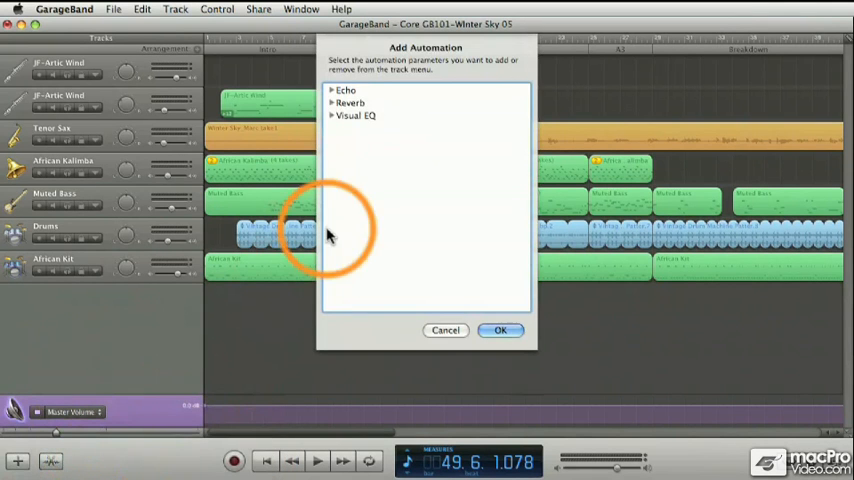
mouse_move(333, 213)
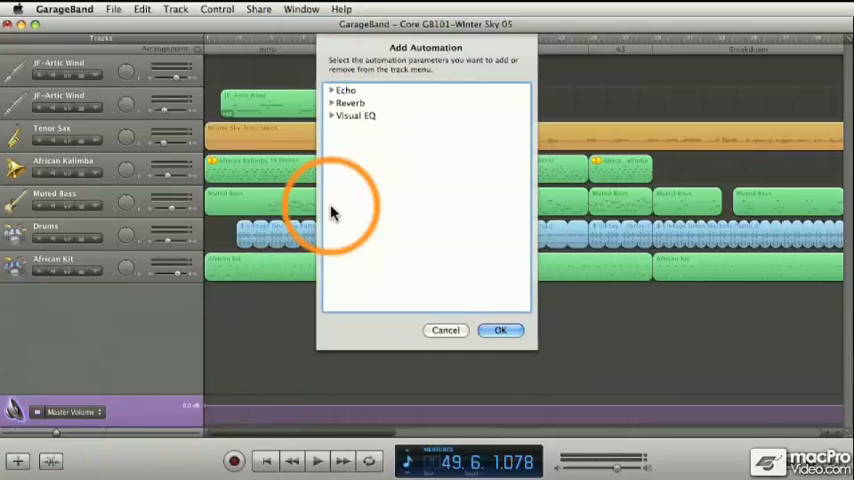
mouse_move(335, 95)
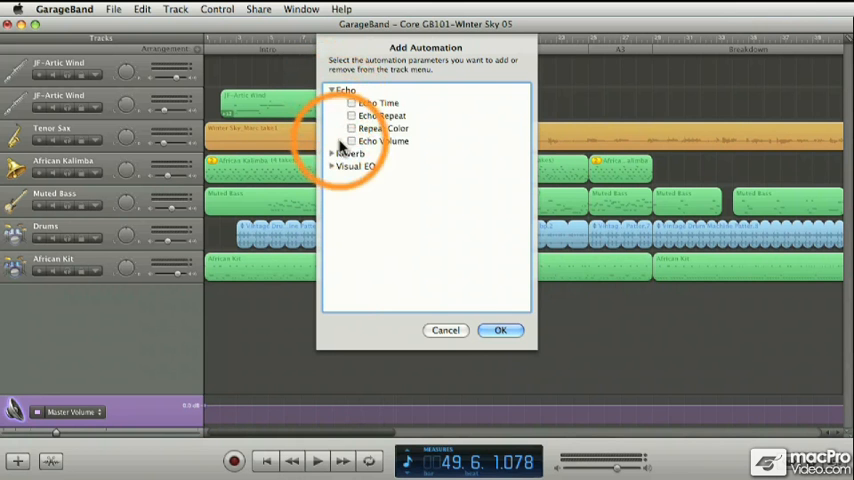
click(333, 153)
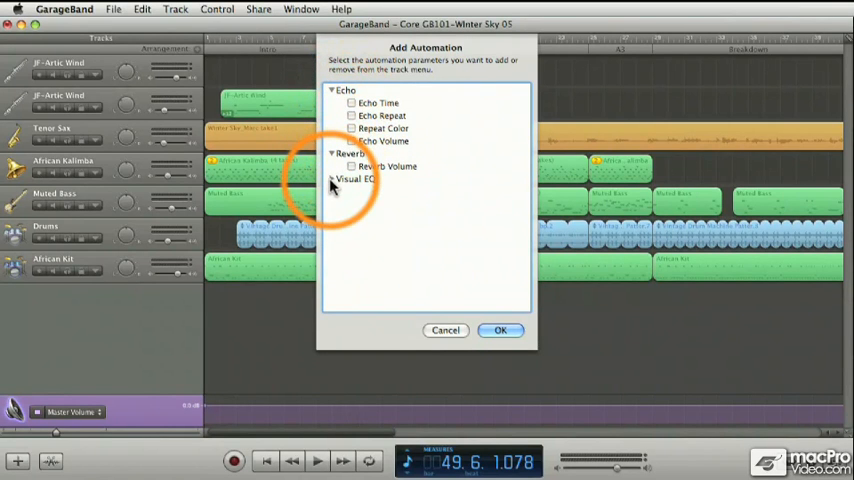
click(333, 178)
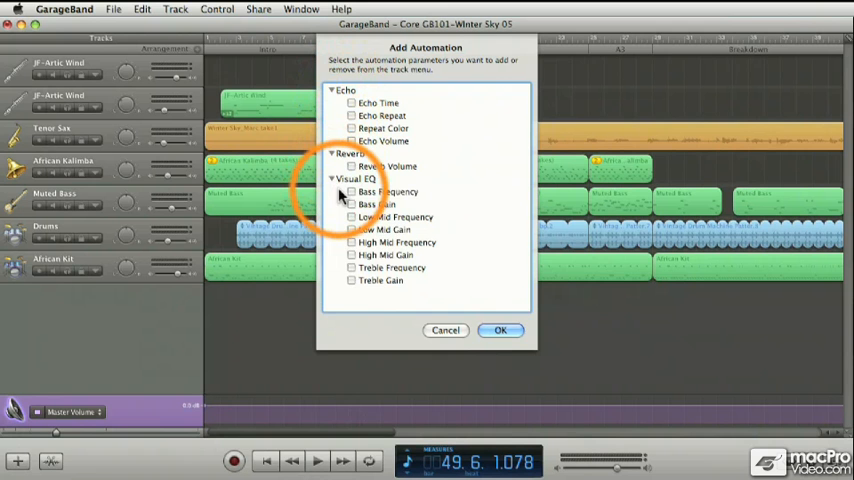
mouse_move(347, 268)
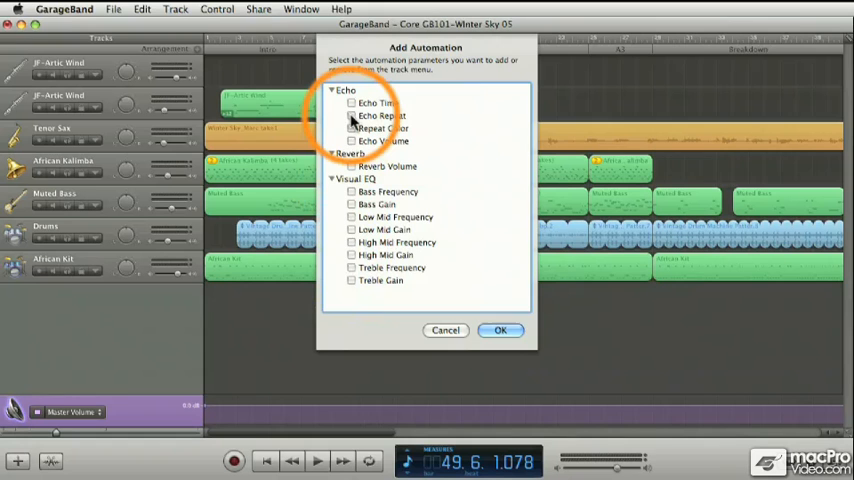
Step: Add Echo Repeat, Reverb Volume and Low Mid Gain as Master Track automation parameters and confirm
click(380, 115)
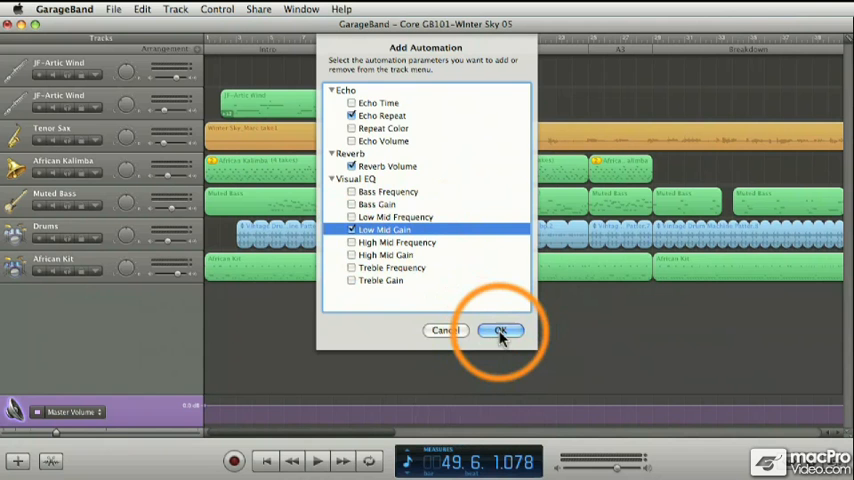
click(500, 330)
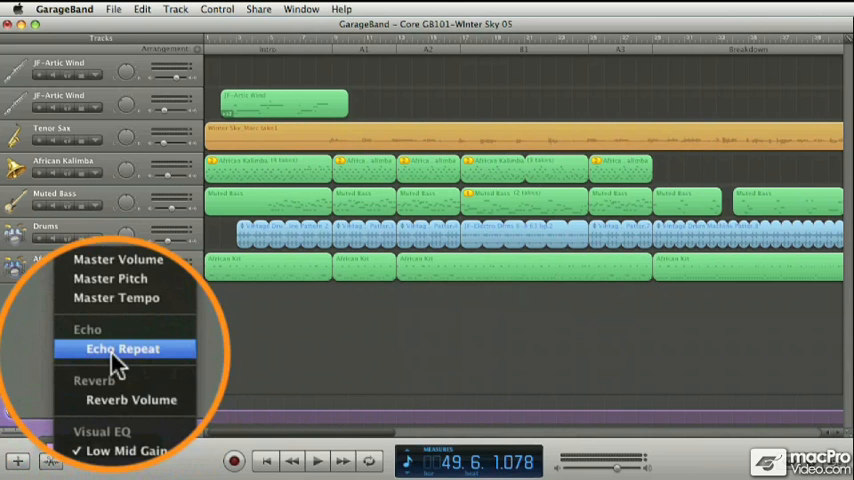
click(122, 348)
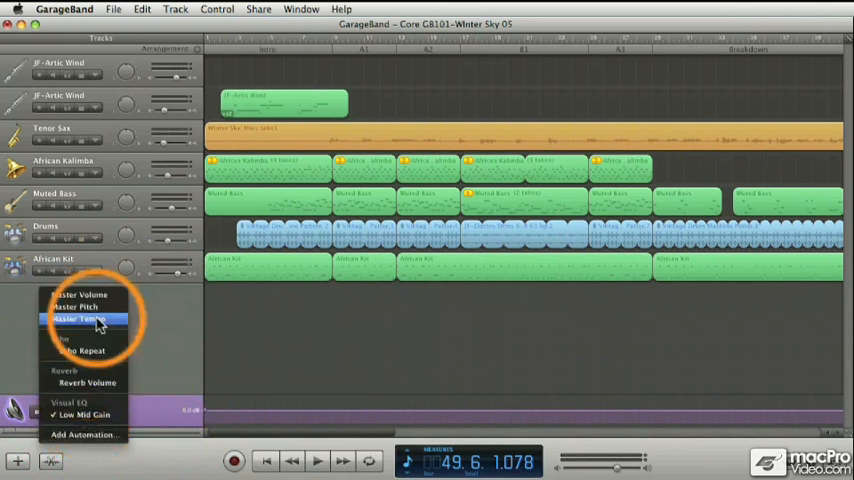
mouse_move(80, 294)
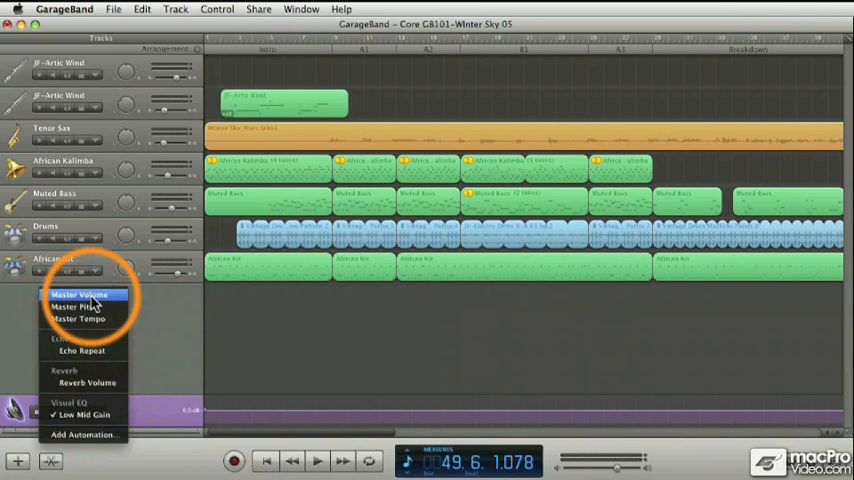
click(82, 294)
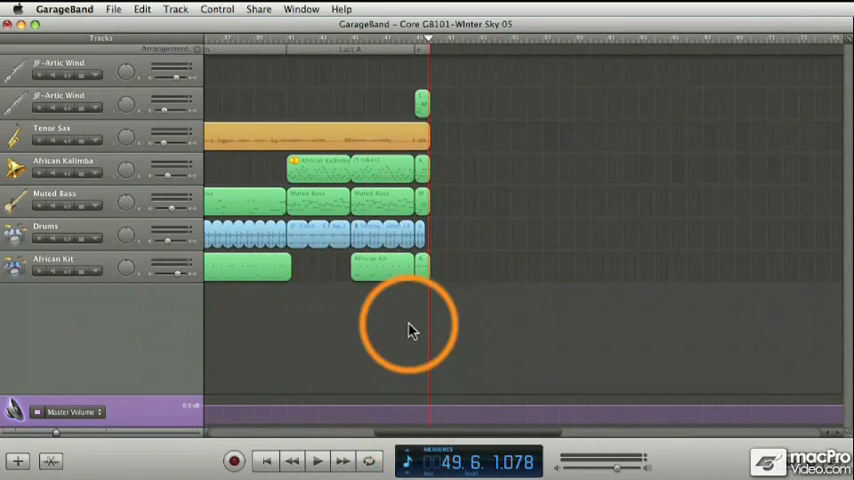
mouse_move(415, 42)
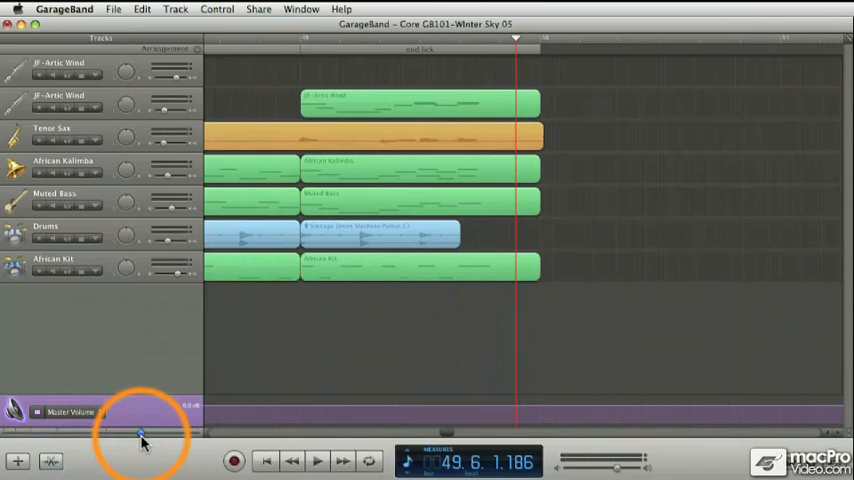
mouse_move(518, 42)
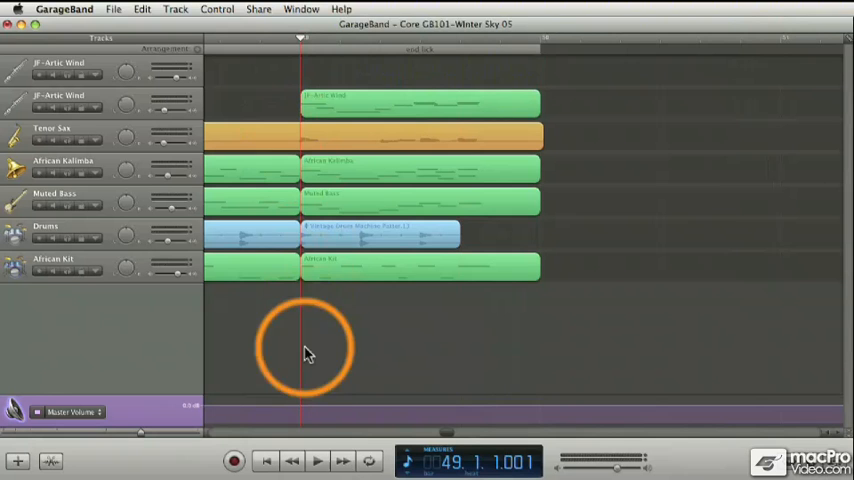
mouse_move(383, 343)
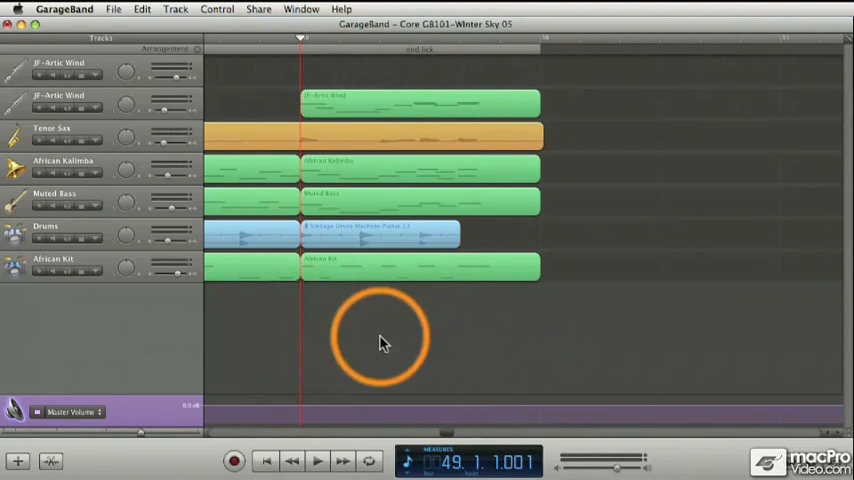
mouse_move(315, 408)
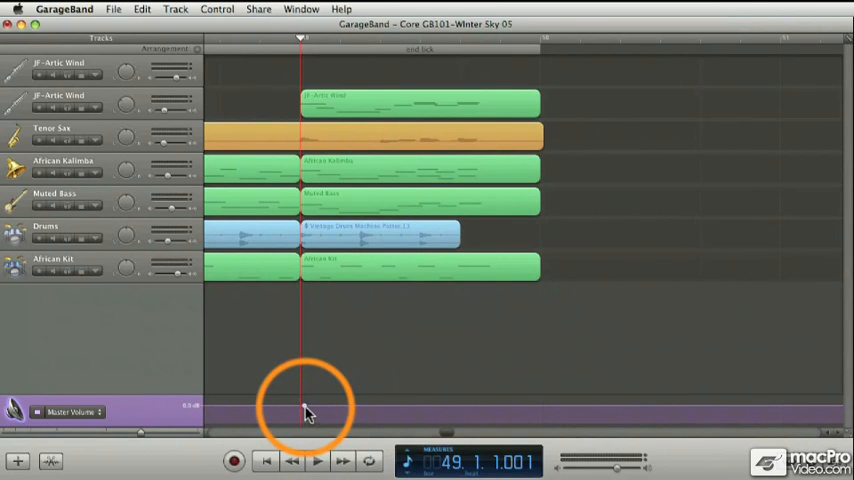
mouse_move(458, 410)
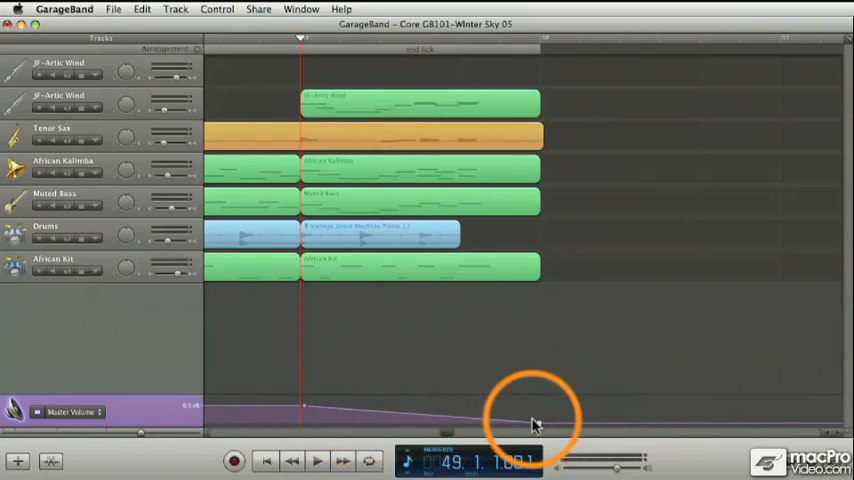
mouse_move(305, 415)
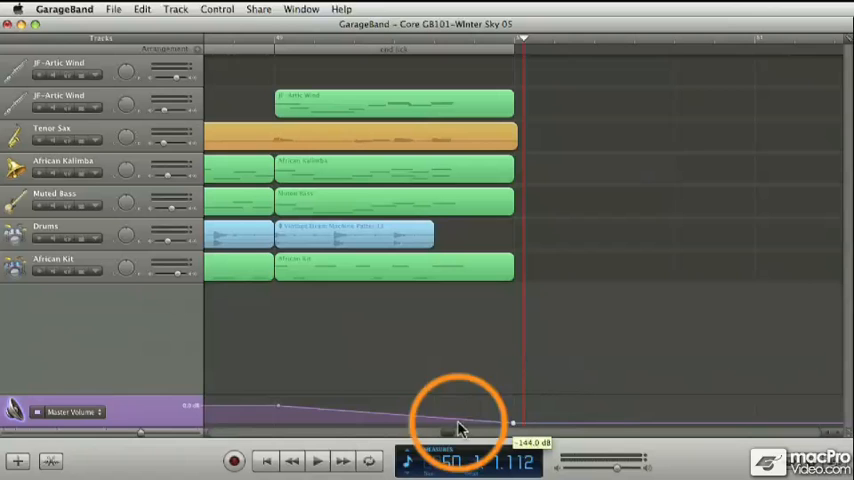
mouse_move(253, 382)
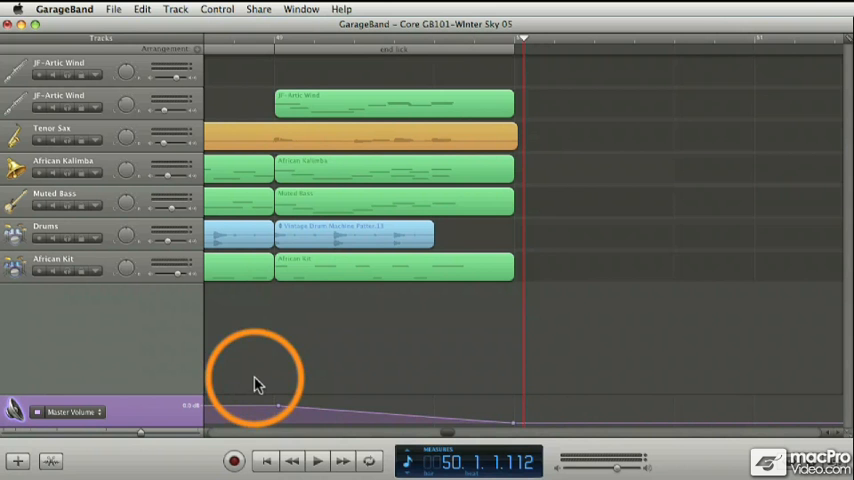
mouse_move(265, 408)
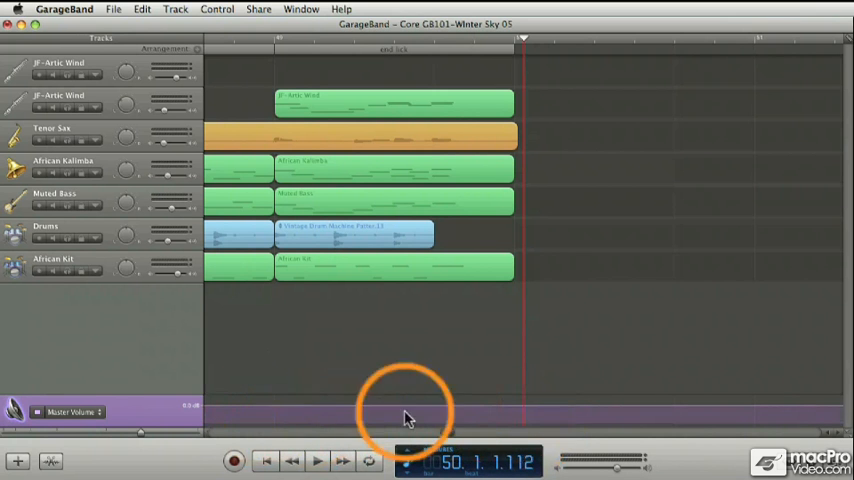
mouse_move(85, 413)
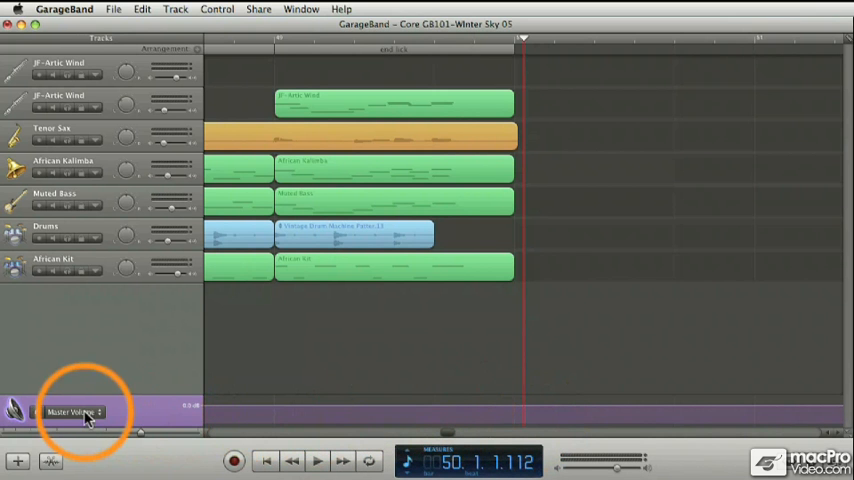